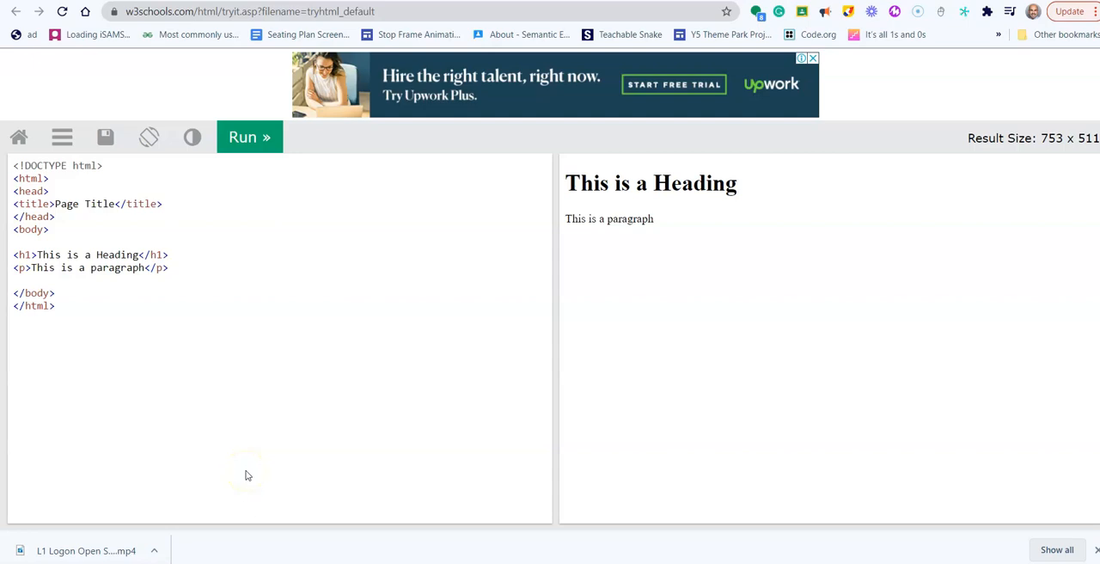
mouse_move(250, 466)
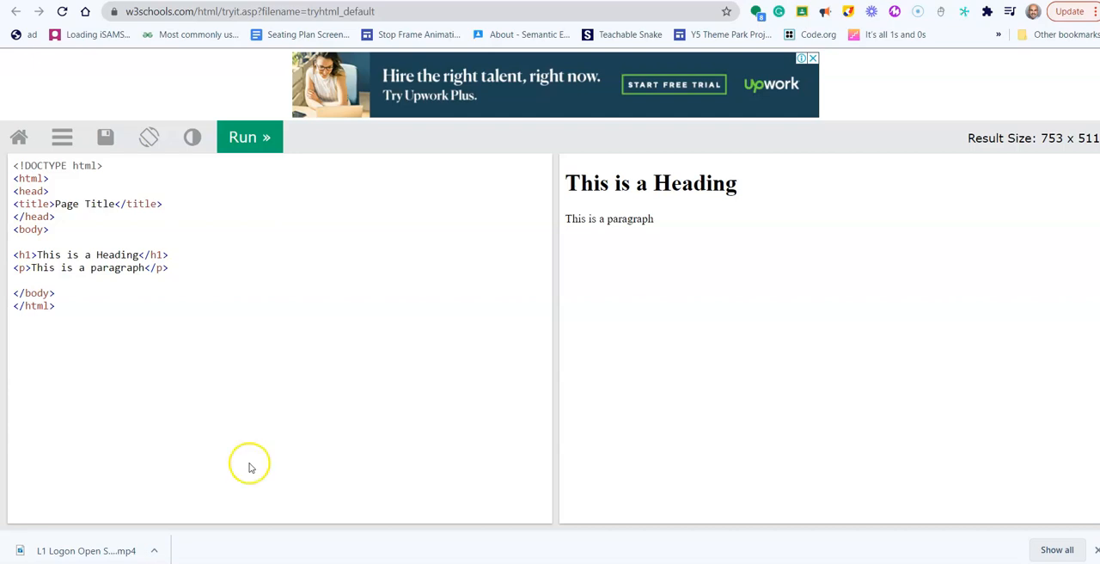
mouse_move(252, 466)
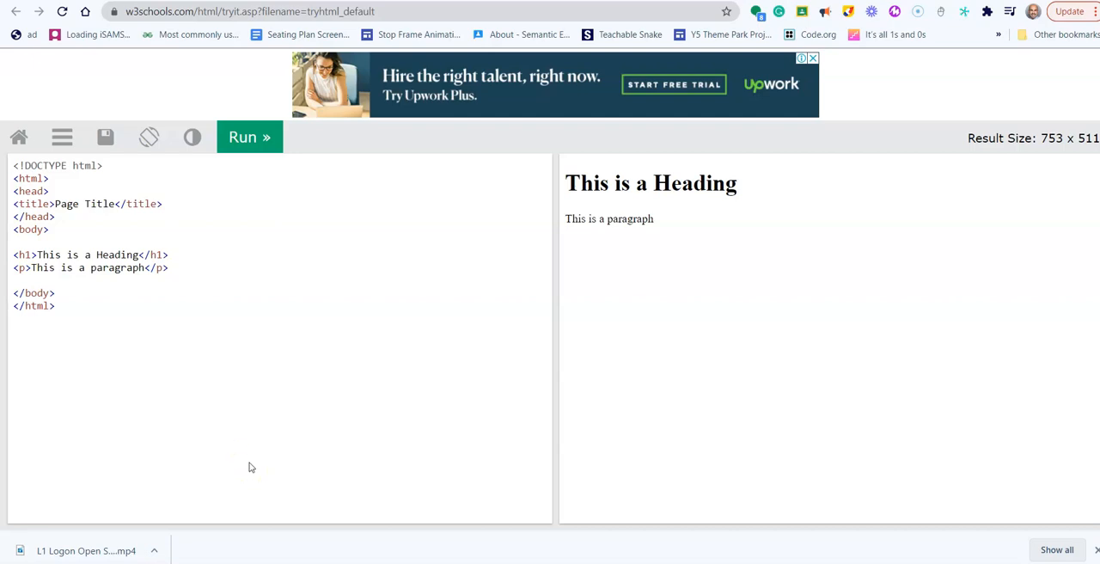
mouse_move(208, 324)
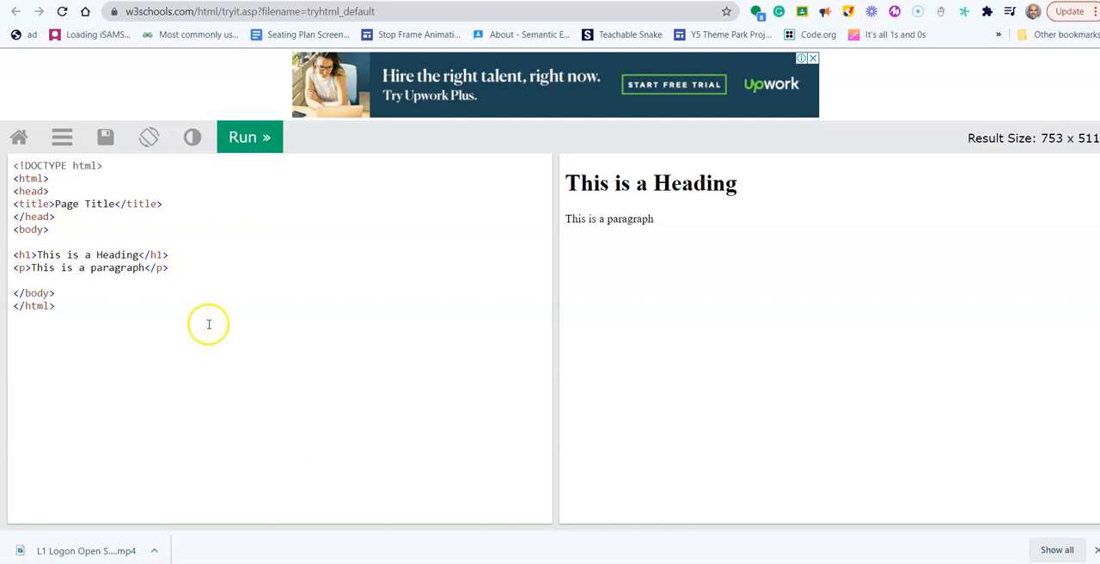
mouse_move(103, 336)
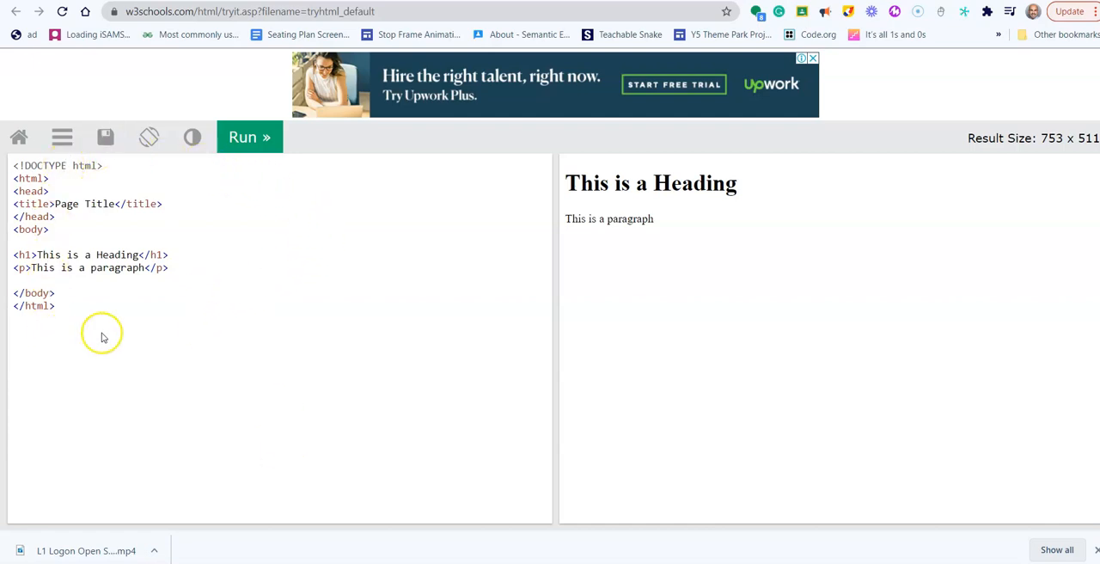
mouse_move(593, 138)
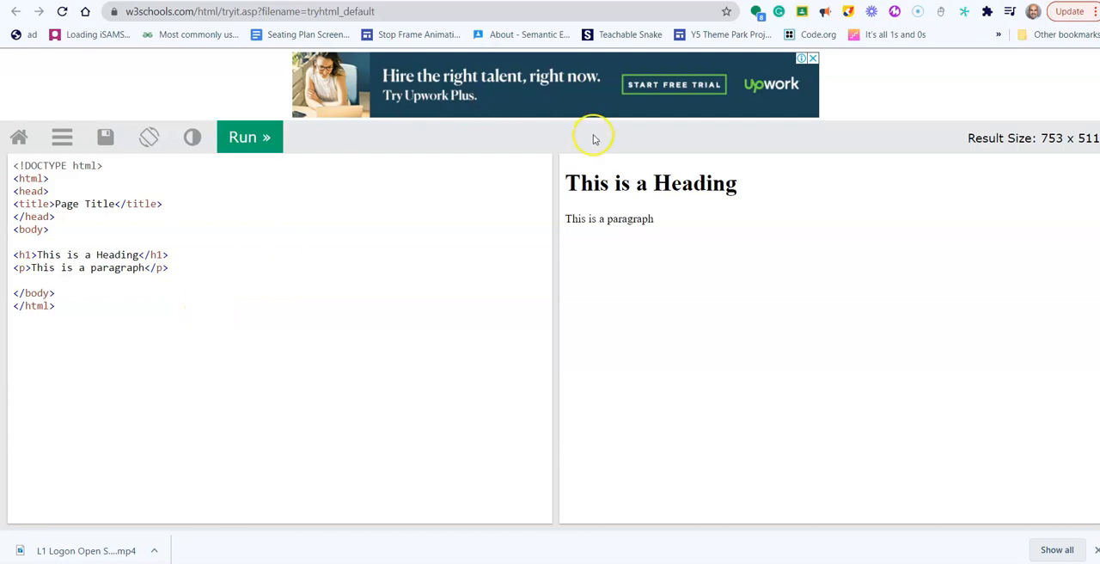
mouse_move(599, 196)
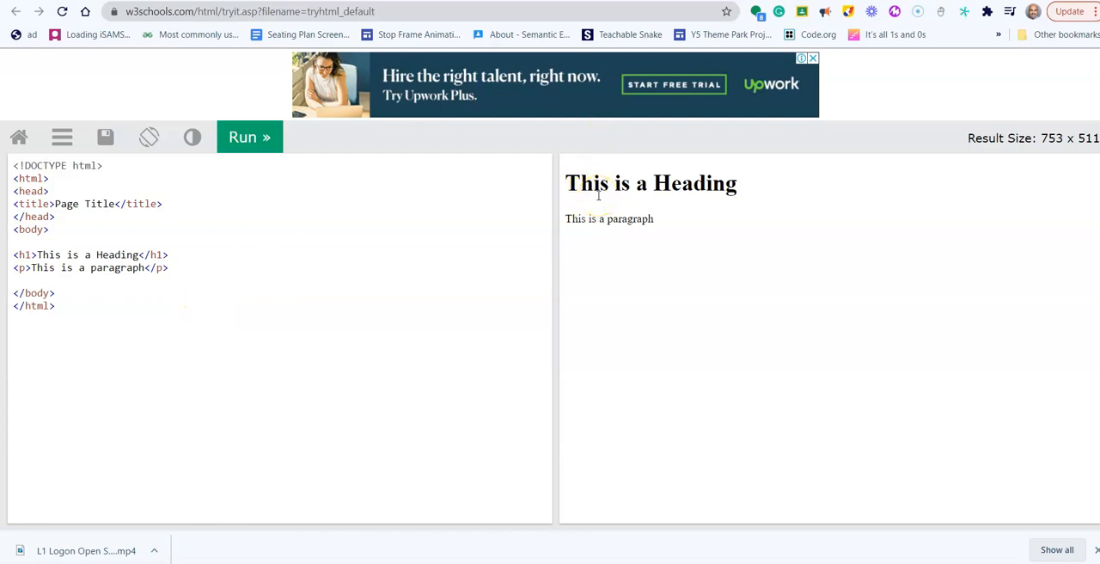
mouse_move(577, 181)
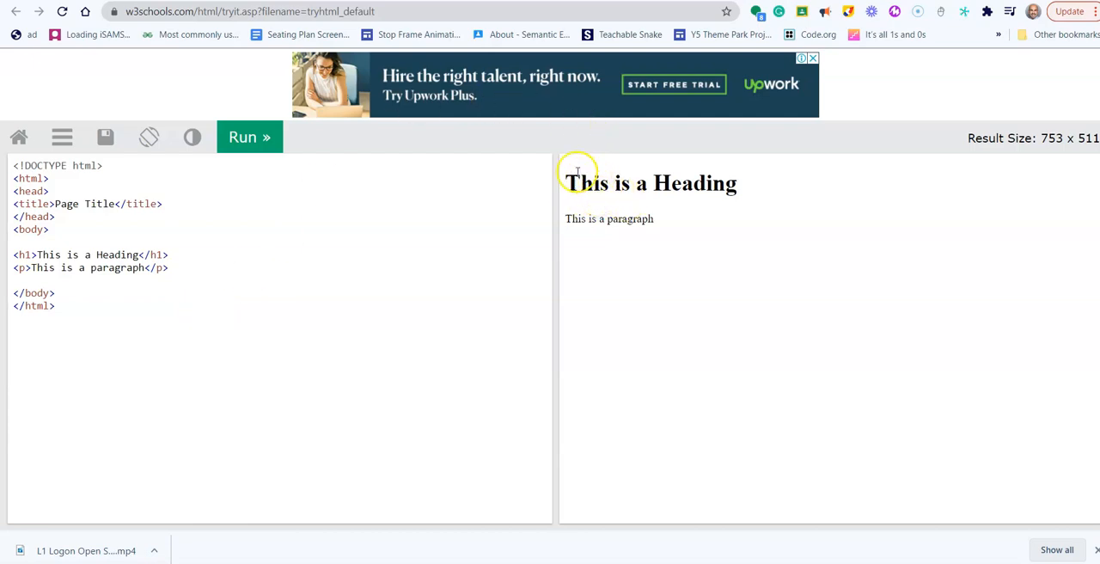
mouse_move(230, 481)
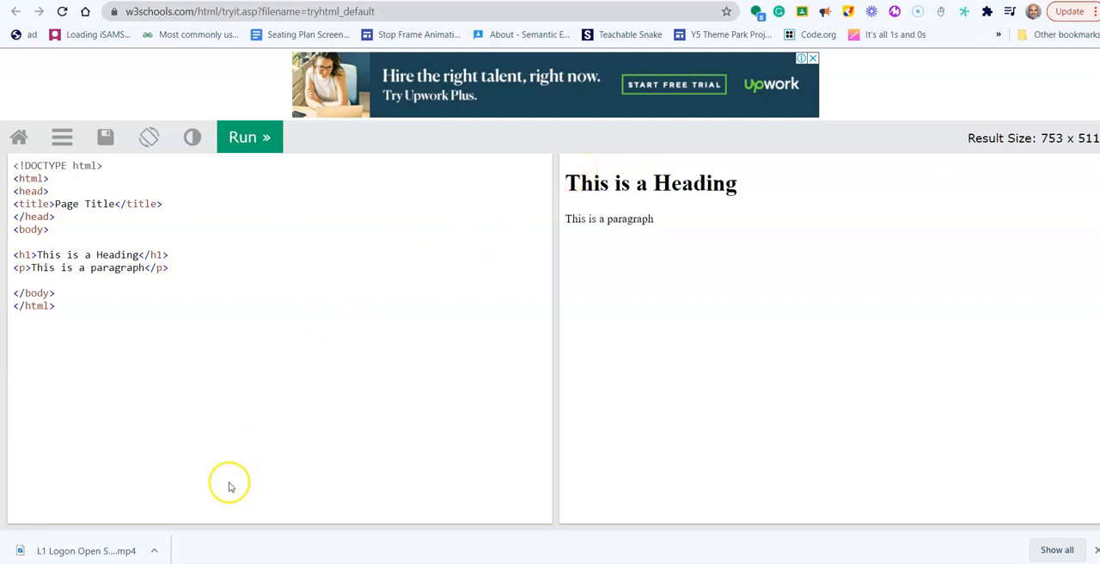
mouse_move(77, 258)
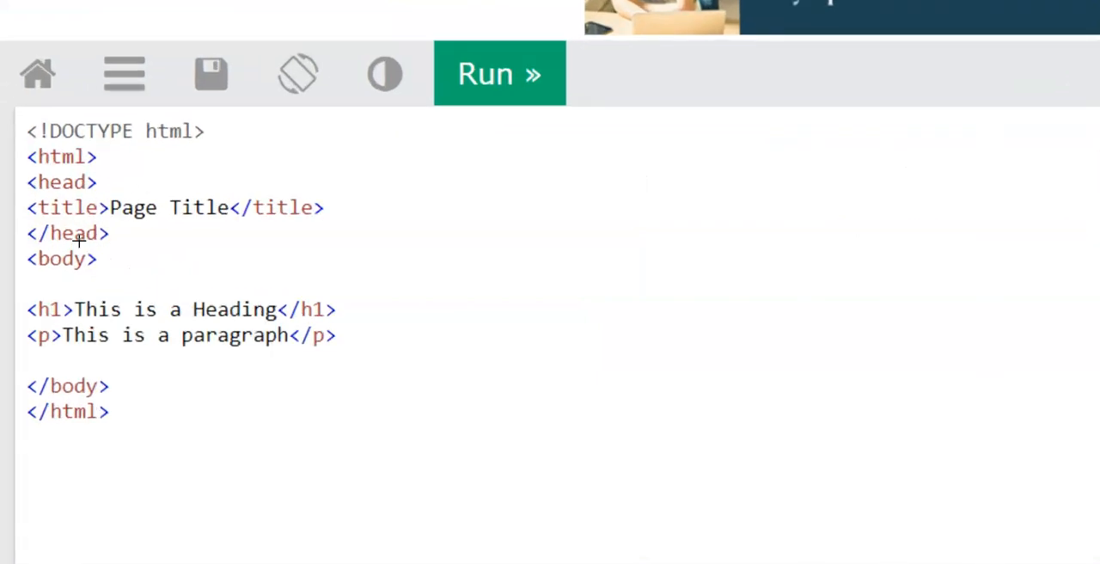
mouse_move(101, 335)
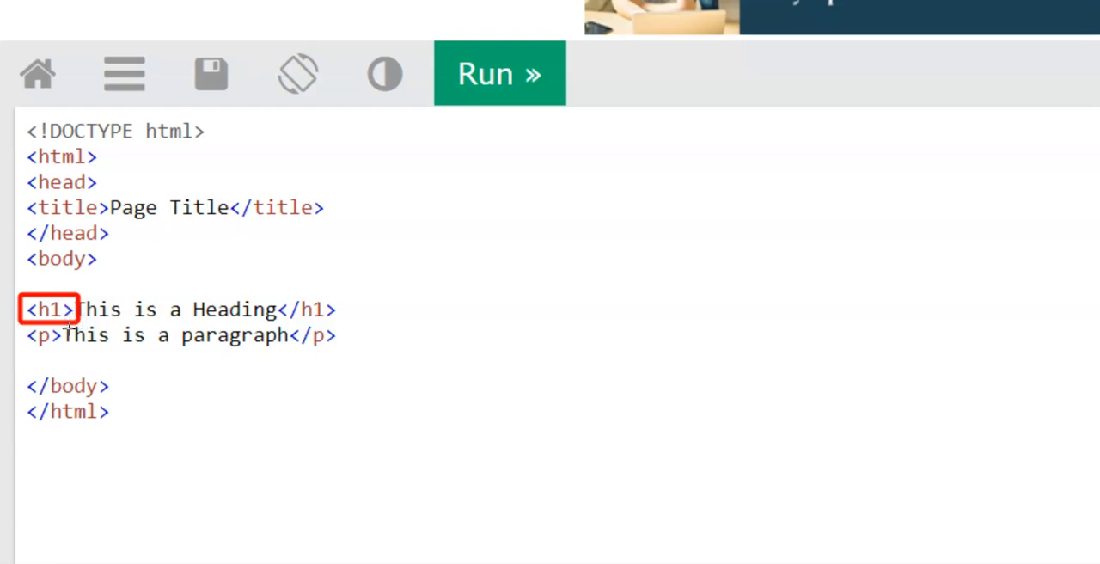
mouse_move(277, 299)
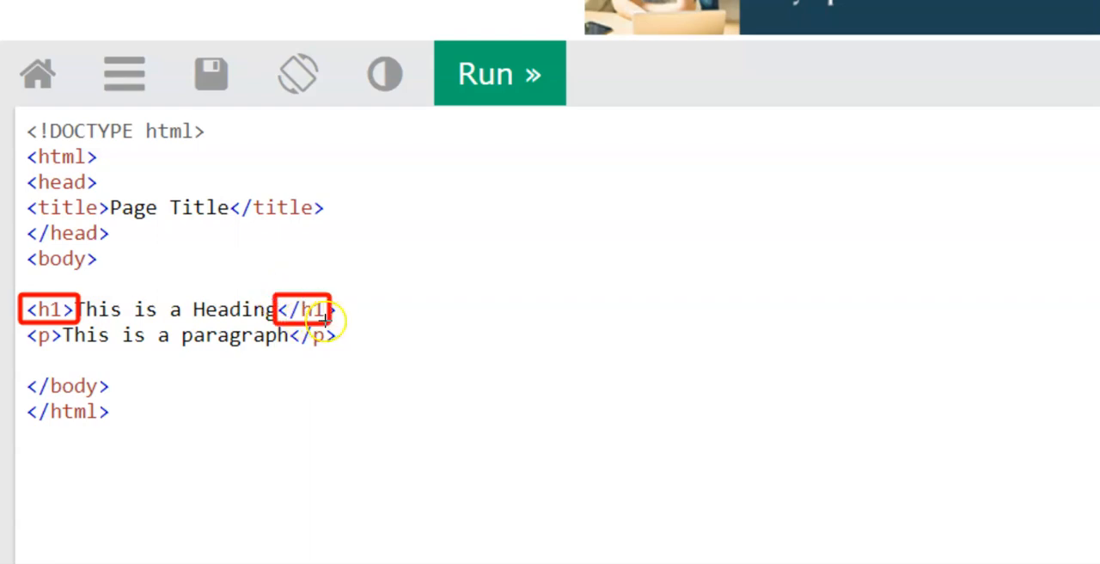
mouse_move(386, 445)
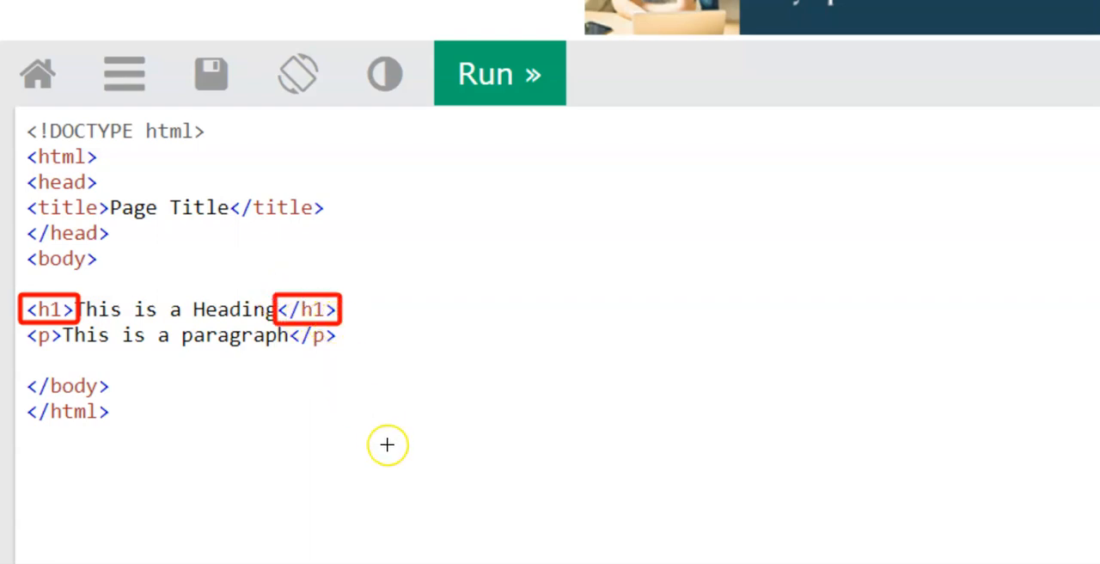
mouse_move(287, 333)
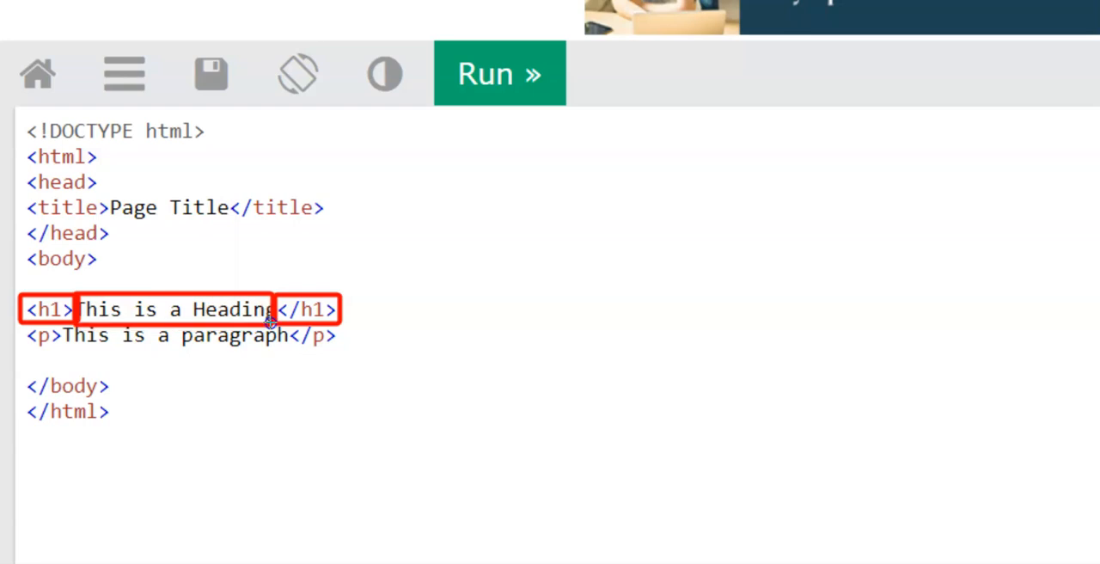
mouse_move(347, 436)
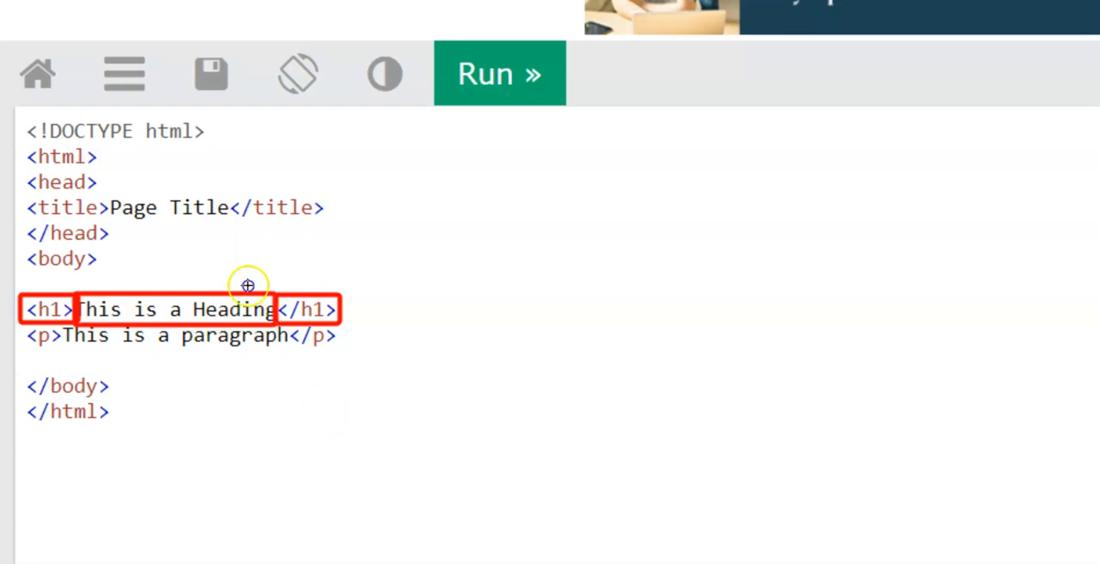
mouse_move(24, 151)
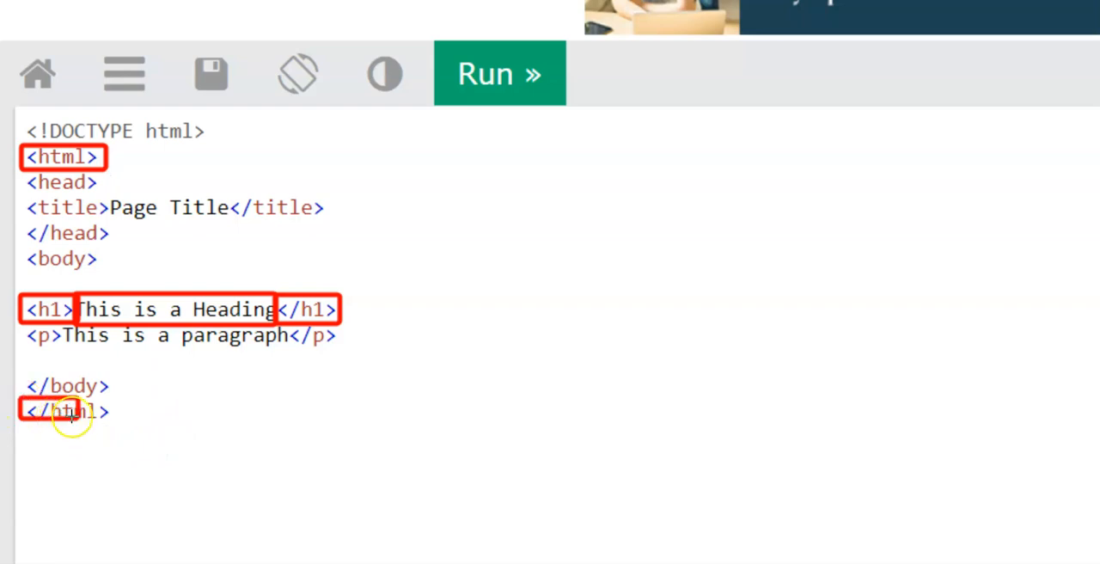
mouse_move(192, 455)
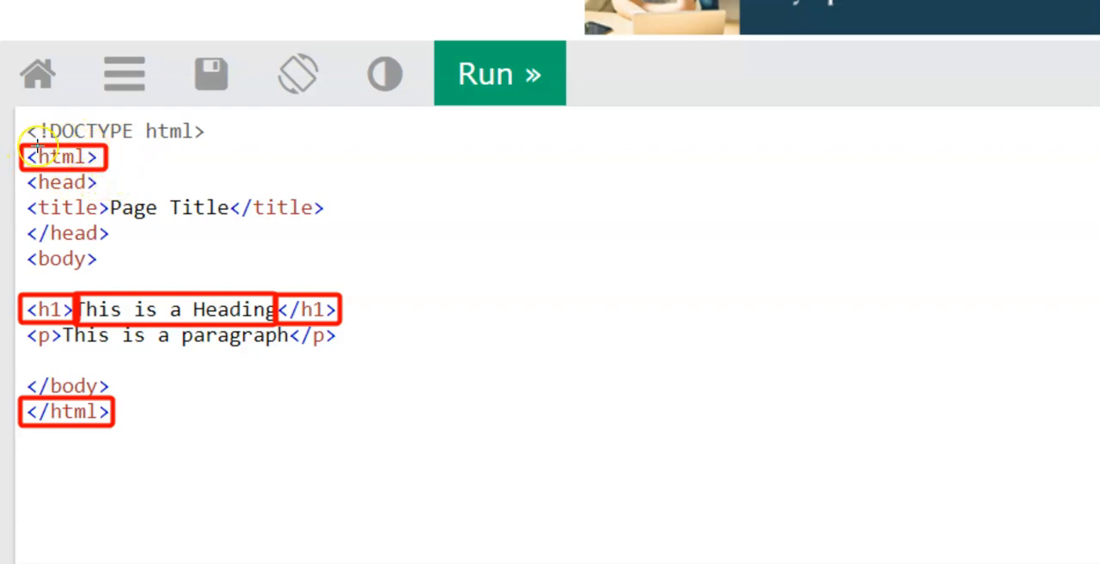
mouse_move(264, 441)
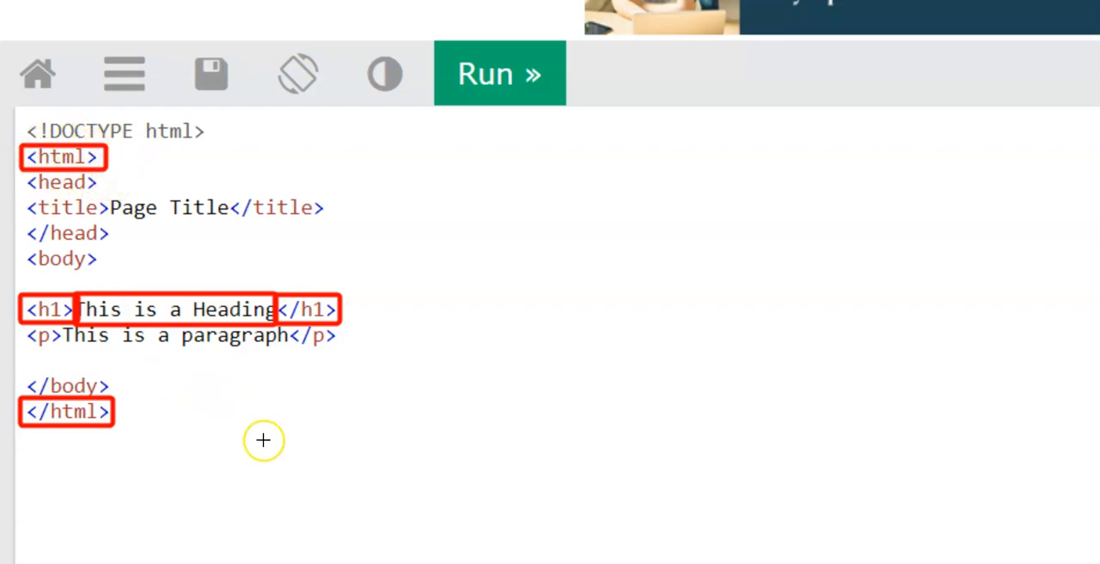
mouse_move(23, 255)
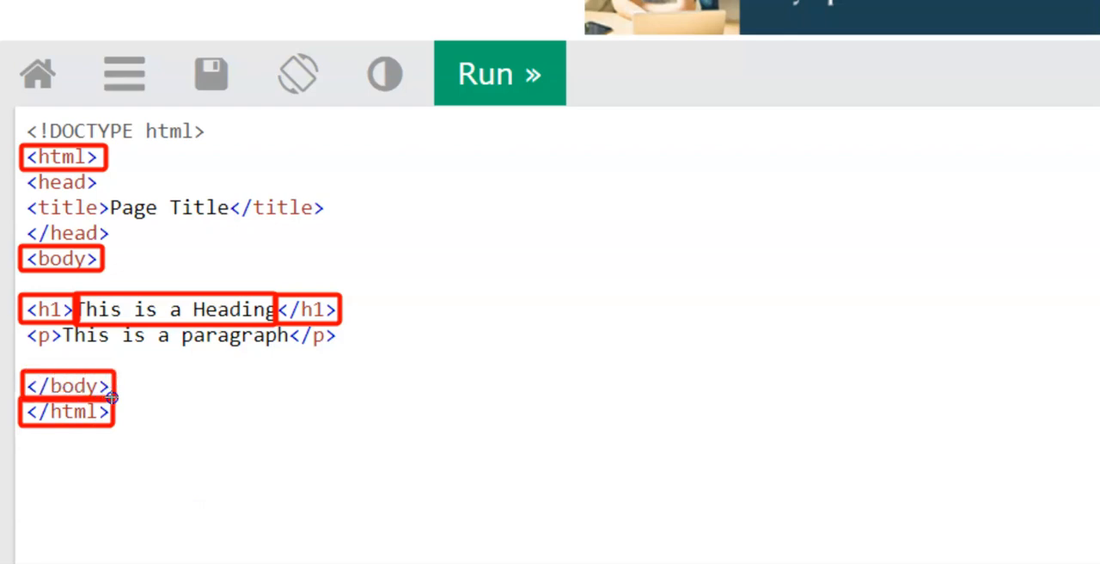
mouse_move(164, 274)
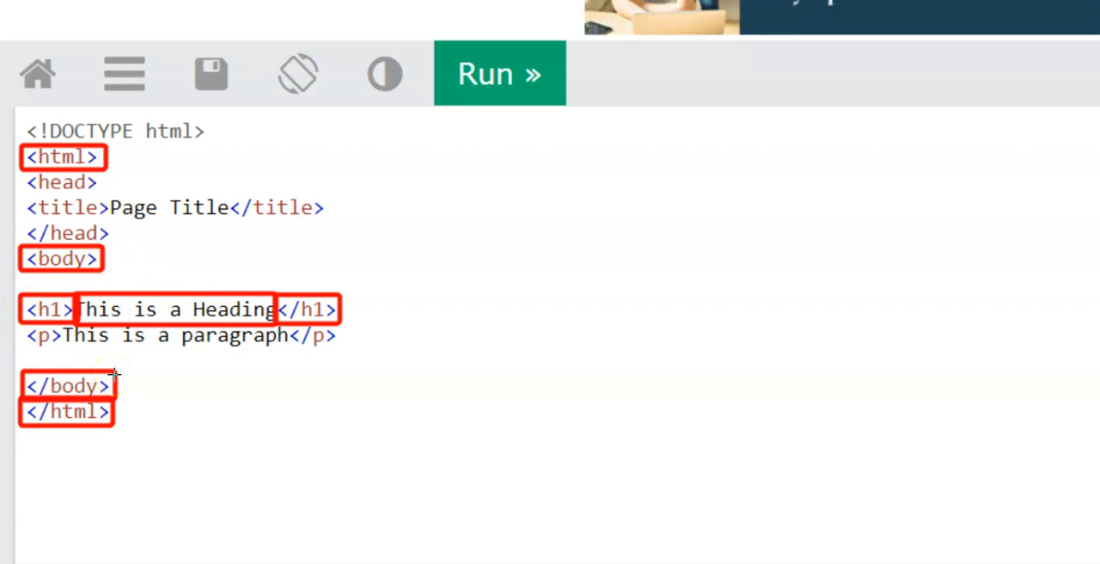
mouse_move(221, 430)
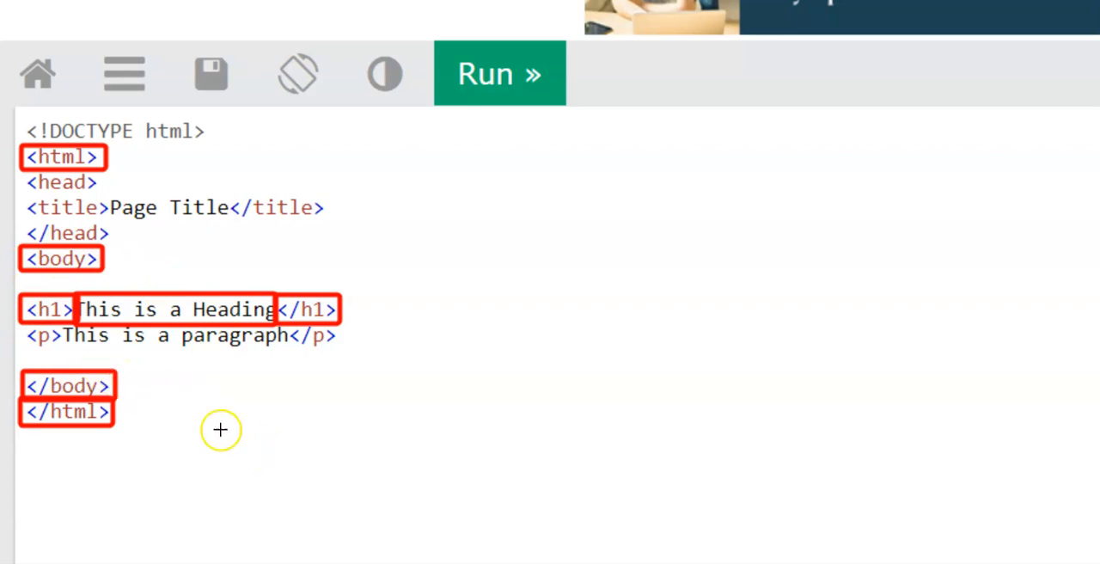
mouse_move(21, 325)
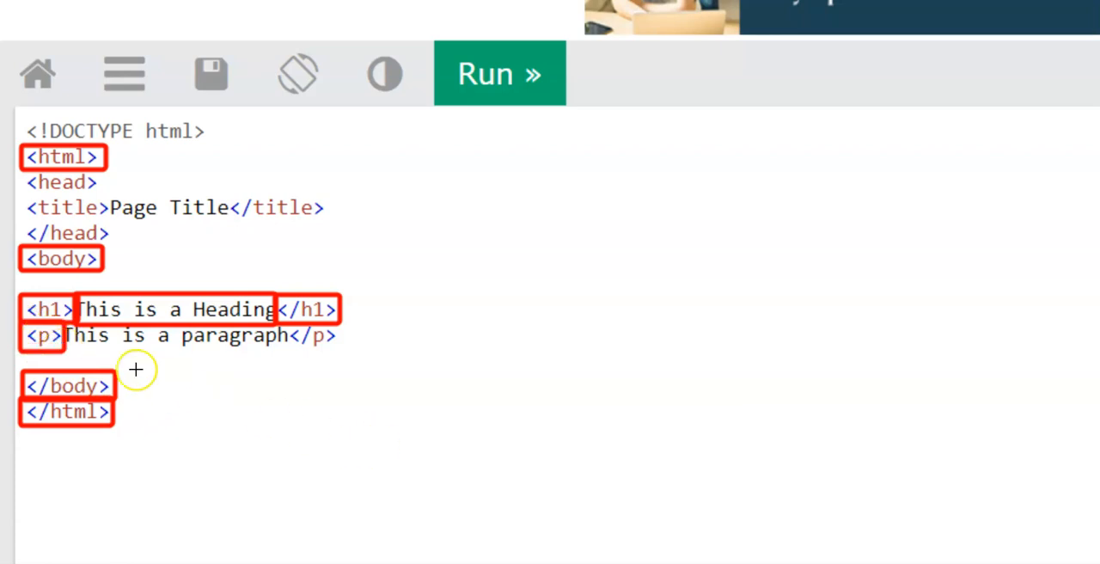
mouse_move(288, 346)
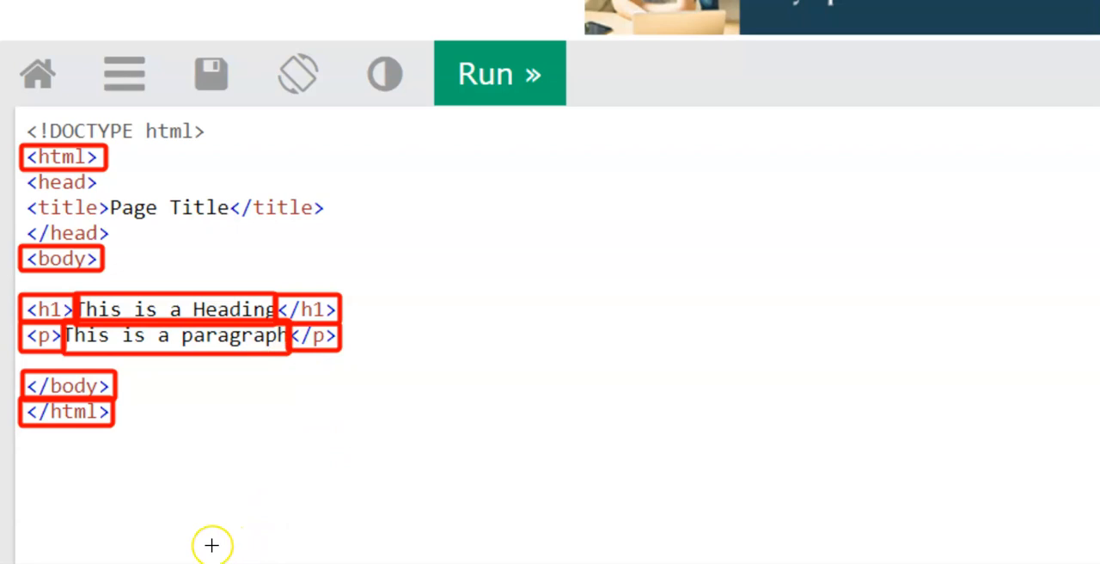
Replace the h1 text in the code with 'This is a new heading' and rerun the result.
left_click(500, 73)
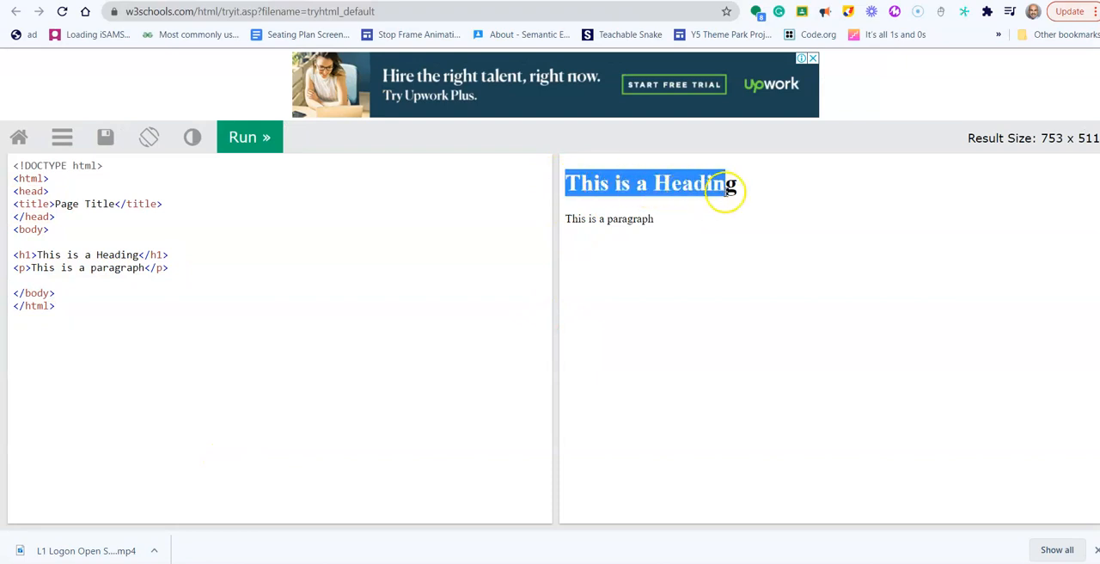
left_click(695, 268)
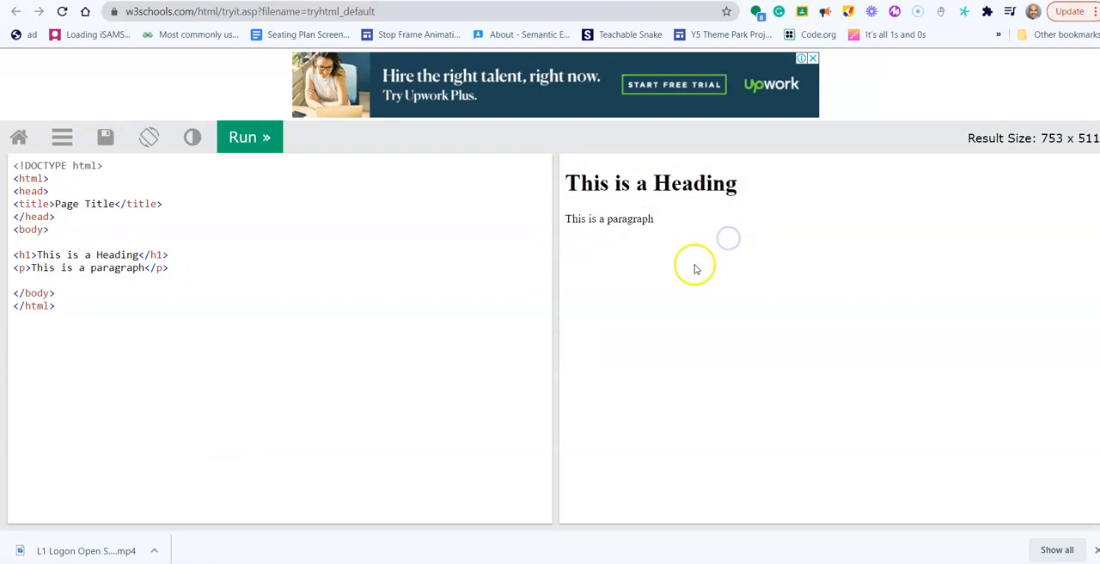
double_click(608, 218)
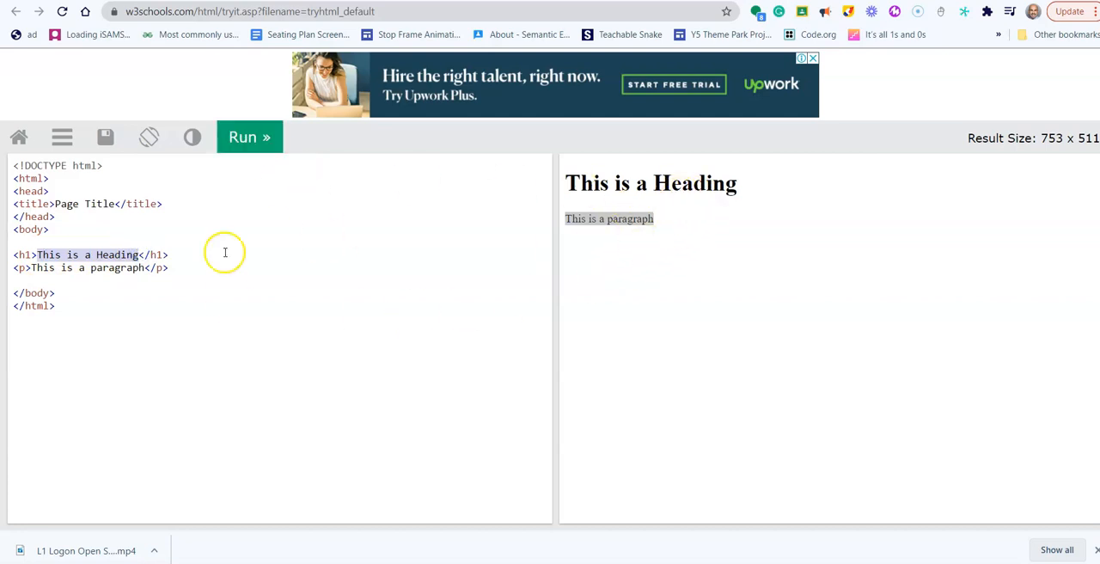
mouse_move(227, 252)
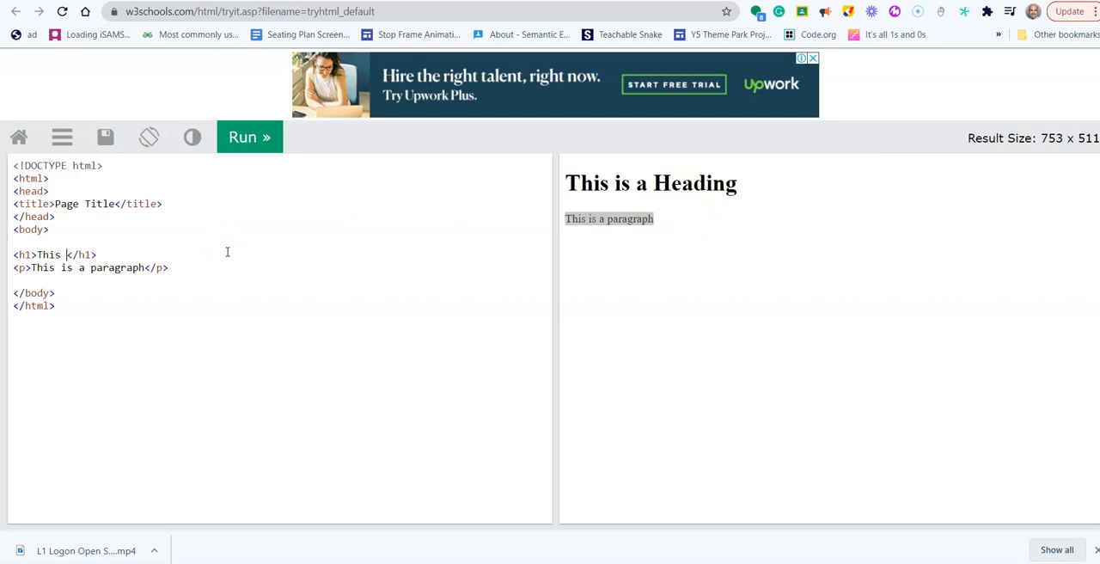
type("is a new")
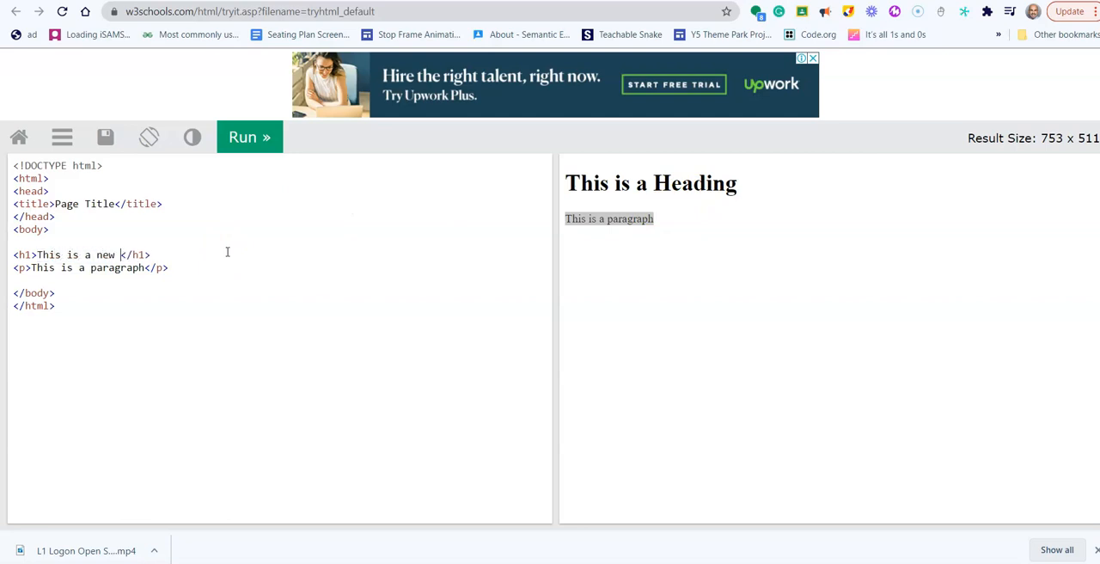
type("heading")
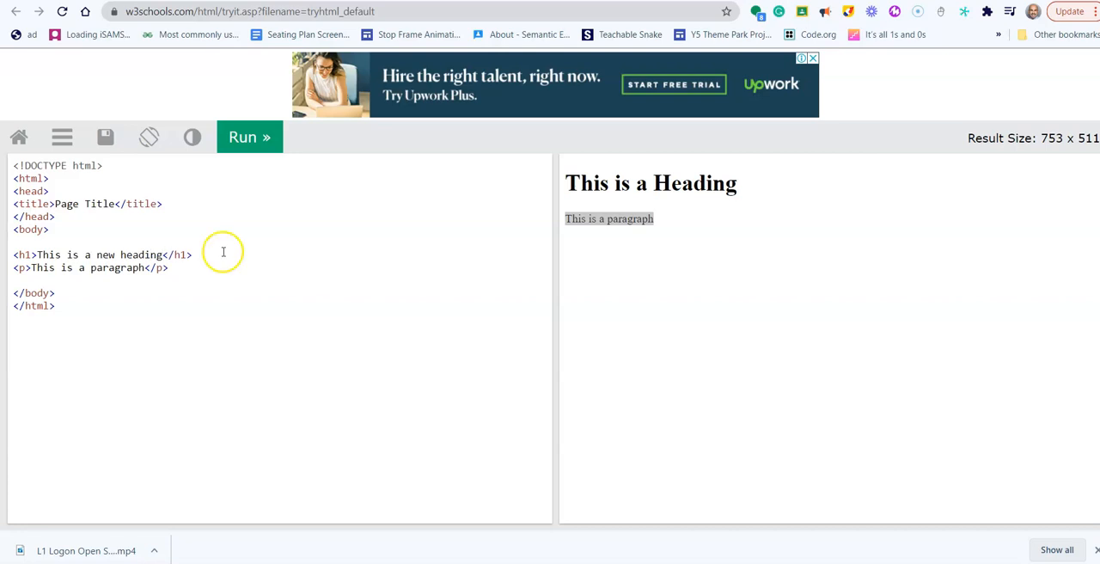
left_click(249, 137)
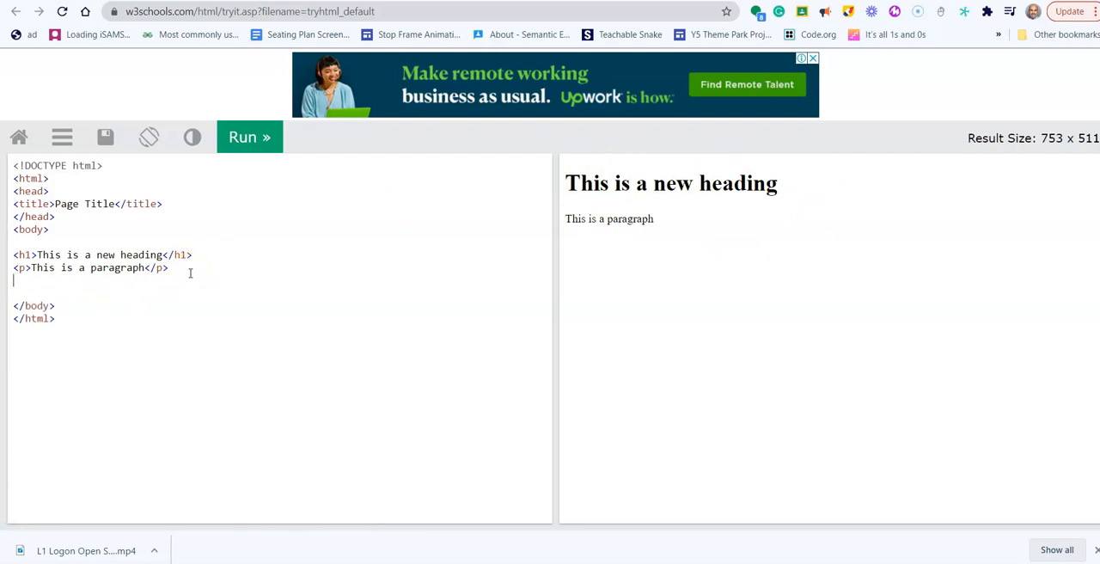
Type a second paragraph line, <p>This is a new paragraph</p>, below the existing paragraph.
type("<p")
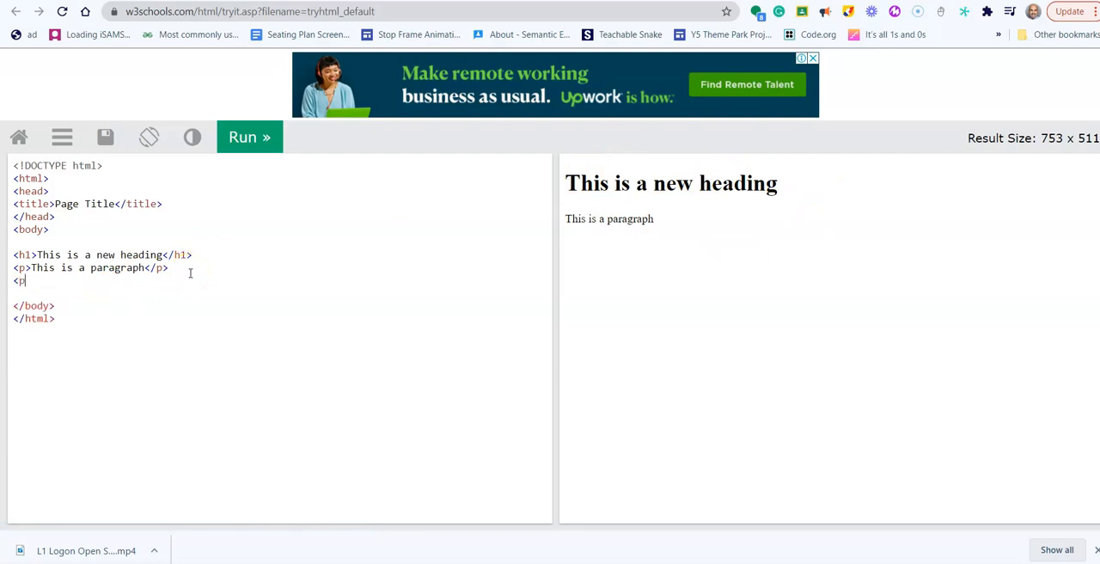
type("This is a new paragraph<")
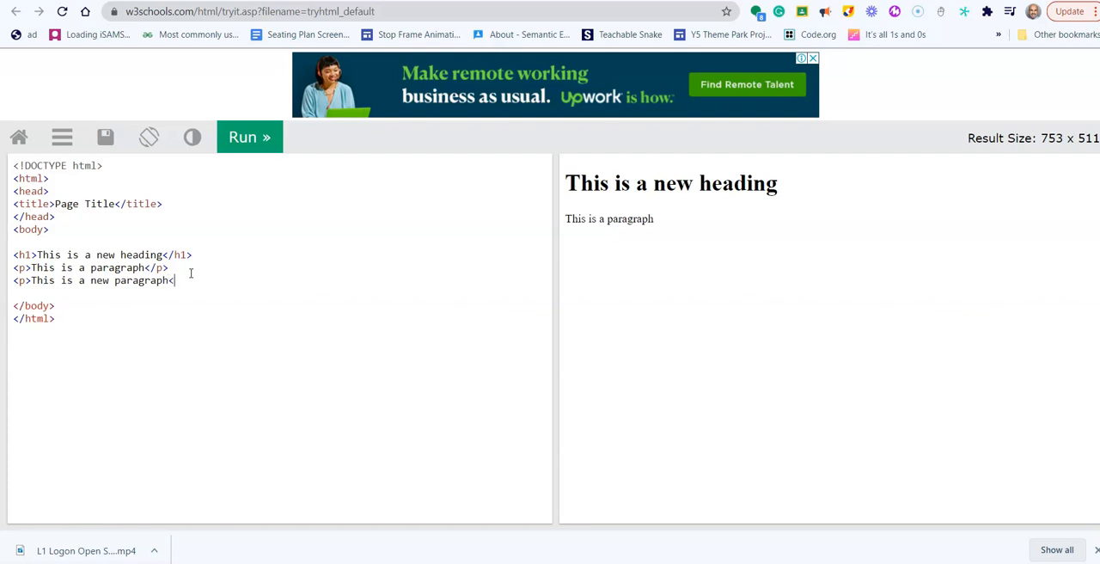
type("/")
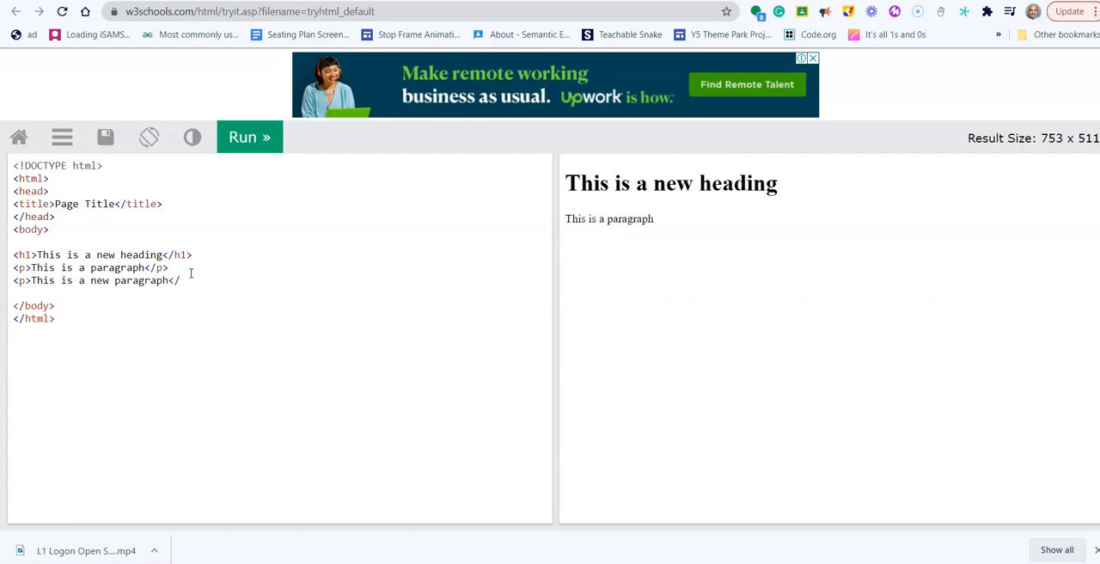
type("p")
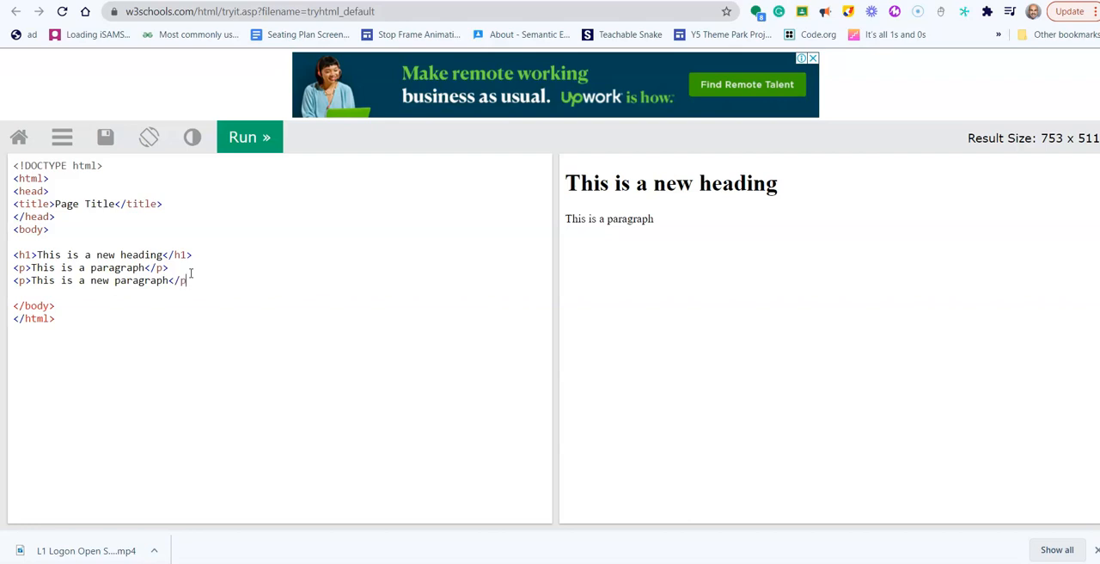